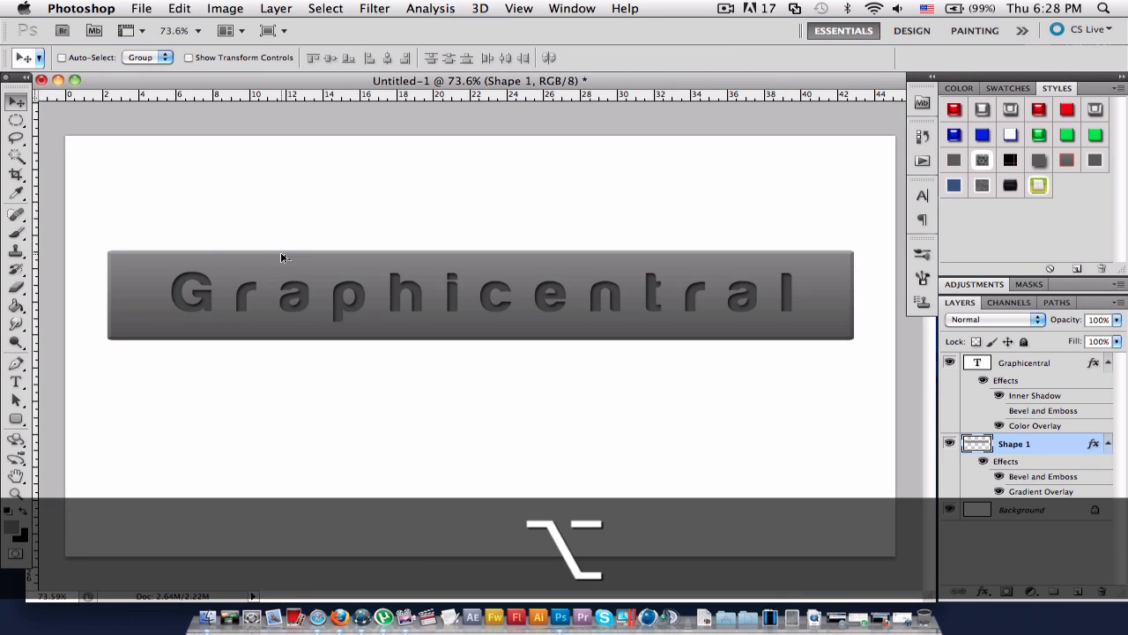
- Create a new blank 1280×720 pixel document with a white background
click(141, 7)
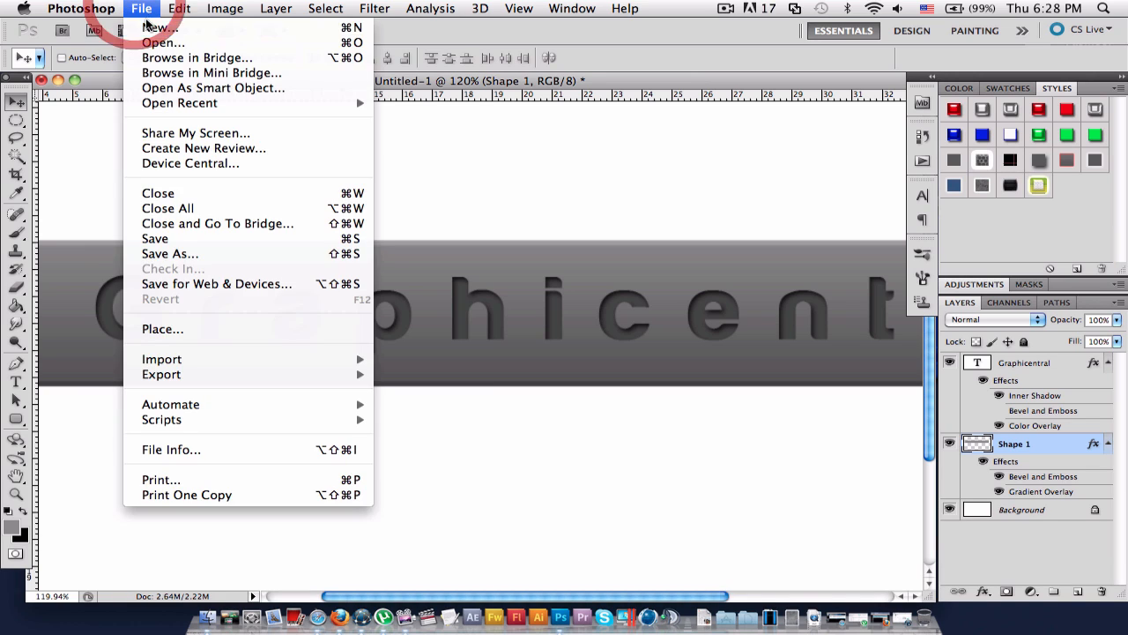
click(157, 29)
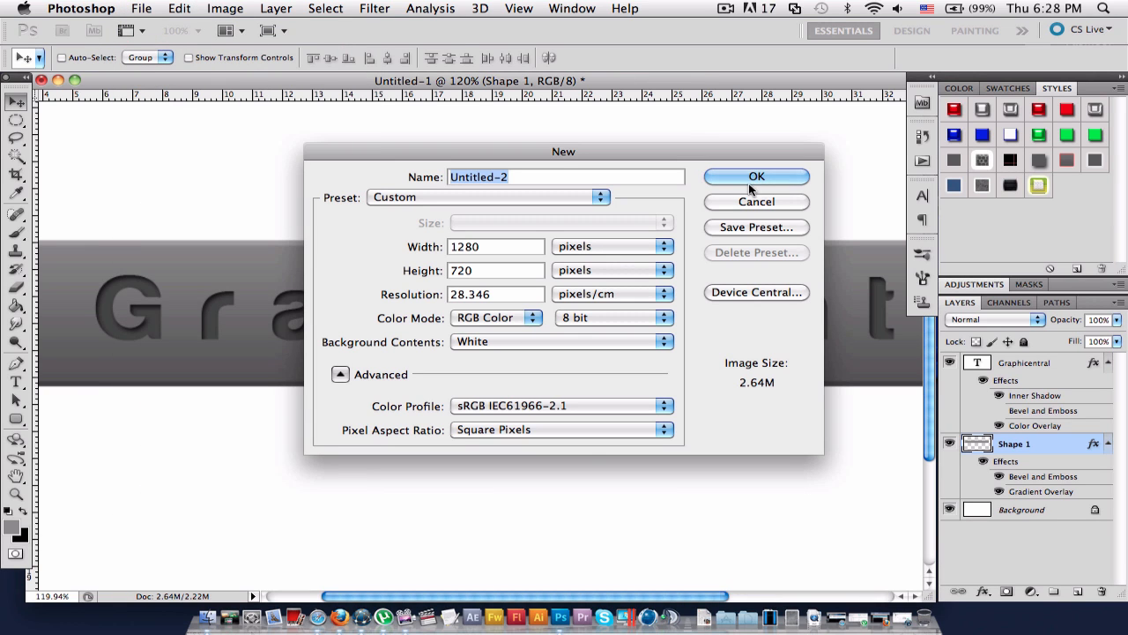
click(756, 176)
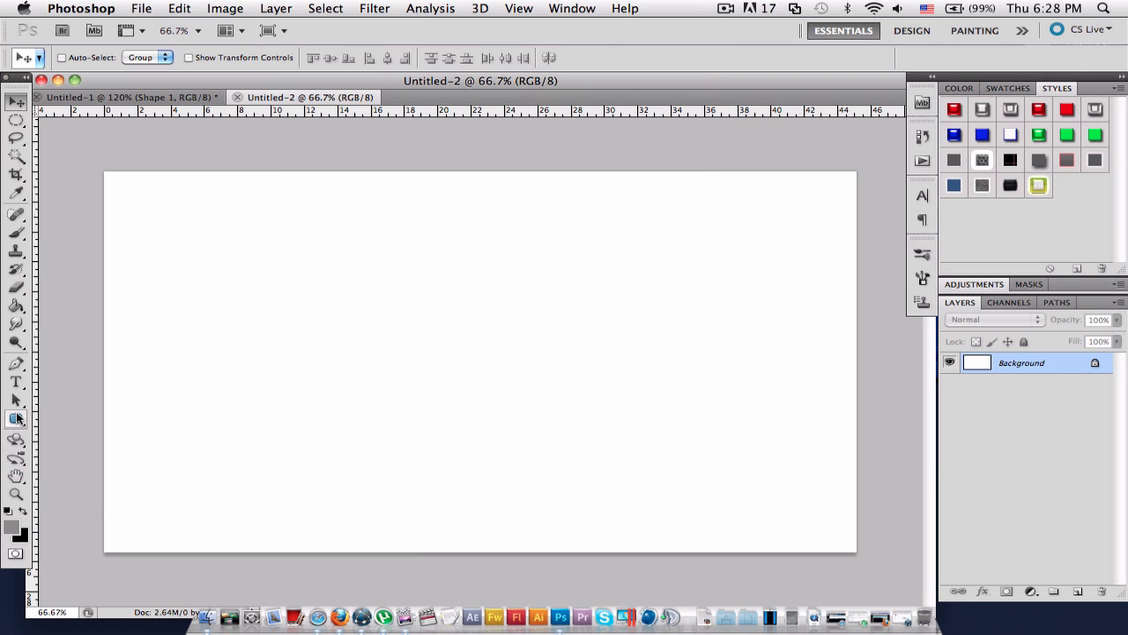
- Draw a grey rounded rectangle across the canvas middle and rasterize its Shape 1 layer
click(15, 420)
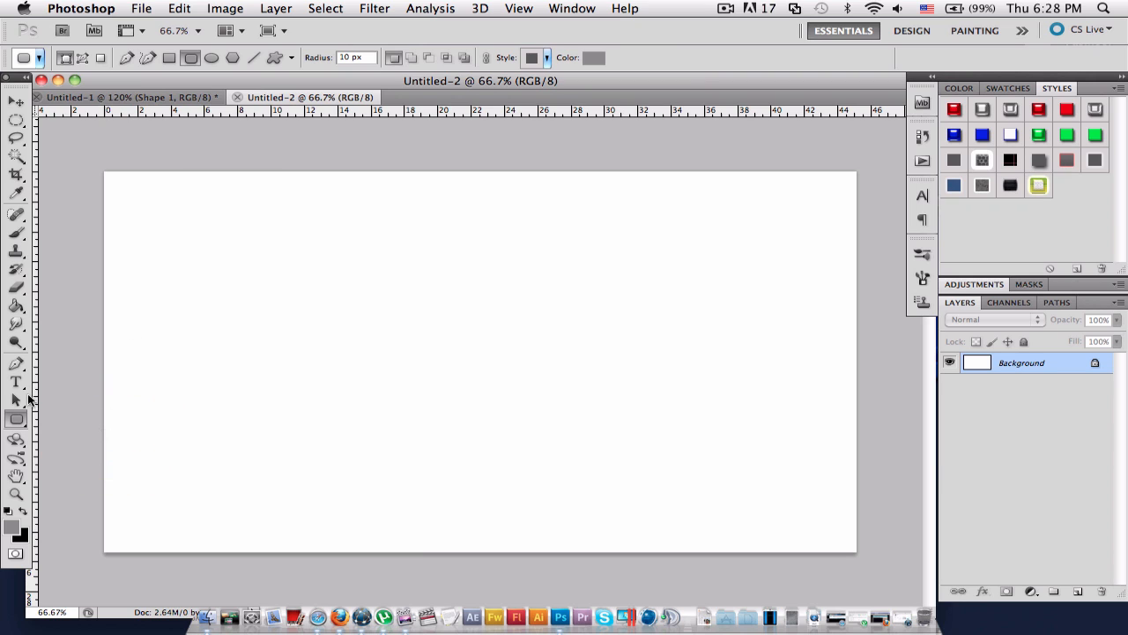
mouse_move(146, 222)
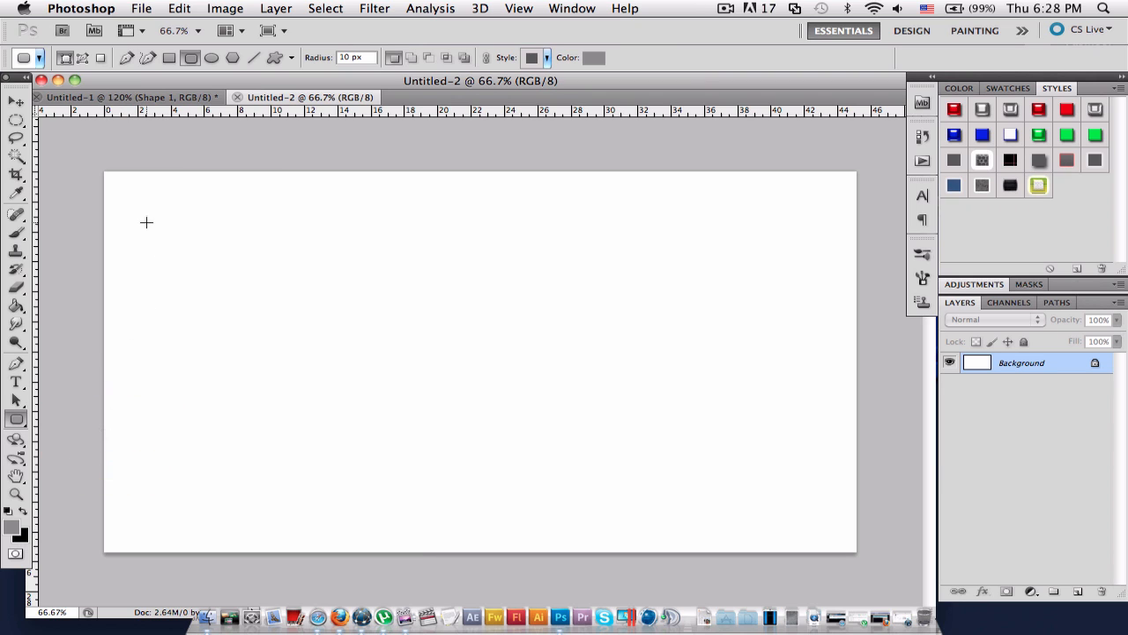
drag(146, 222, 772, 371)
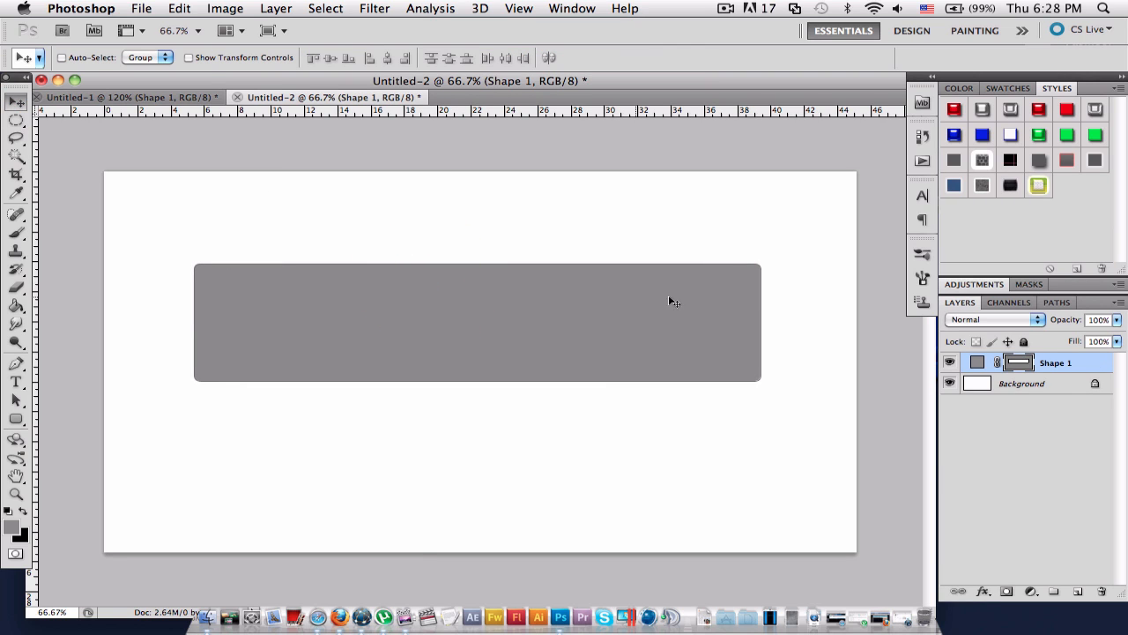
right_click(1054, 363)
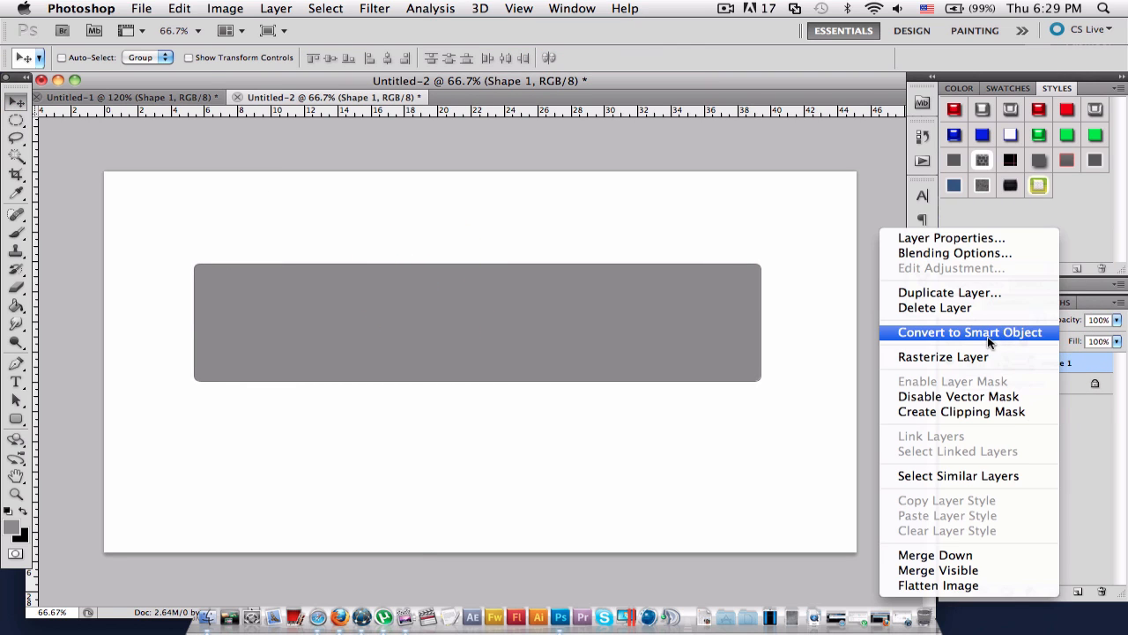
mouse_move(970, 356)
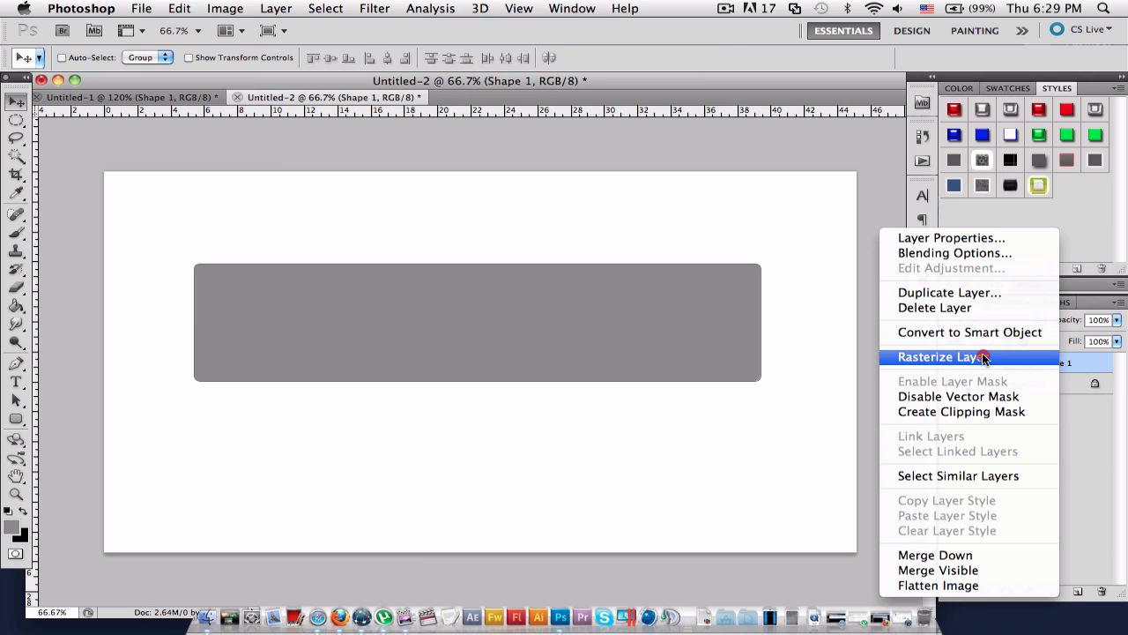
click(949, 356)
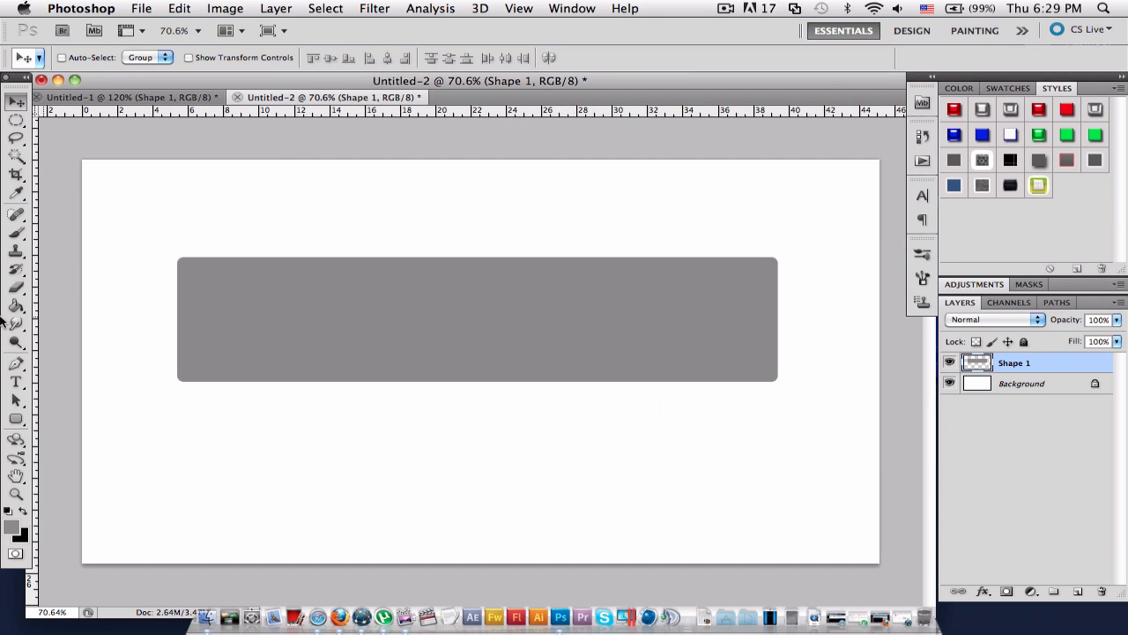
- Set a dark grey foreground colour and add the text 'Graphicentral' across the bar
click(14, 525)
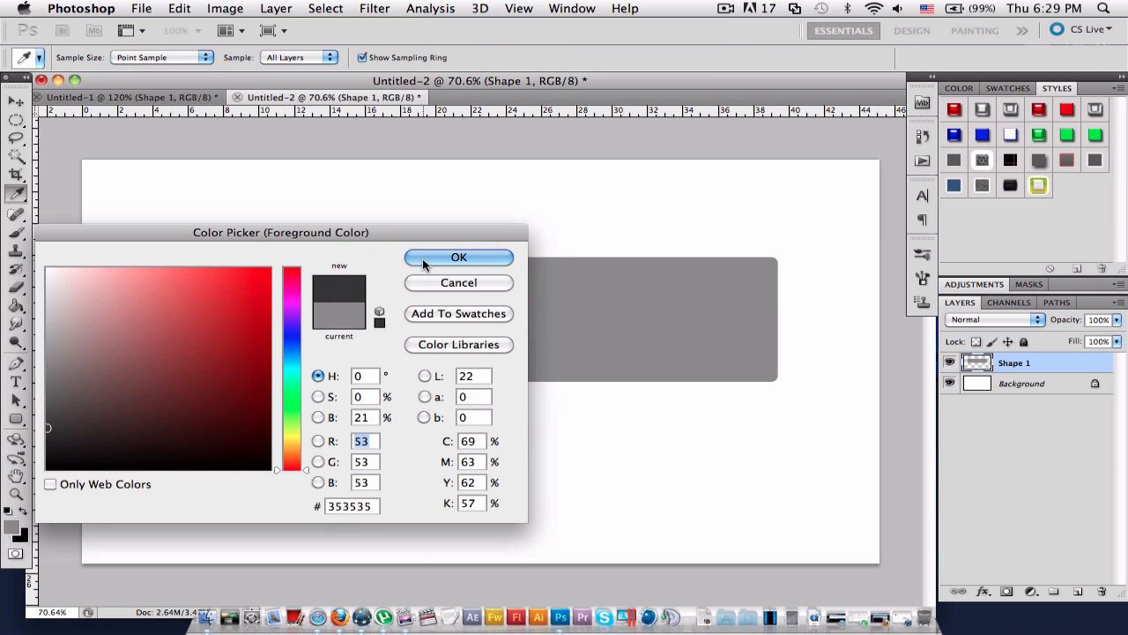
click(458, 258)
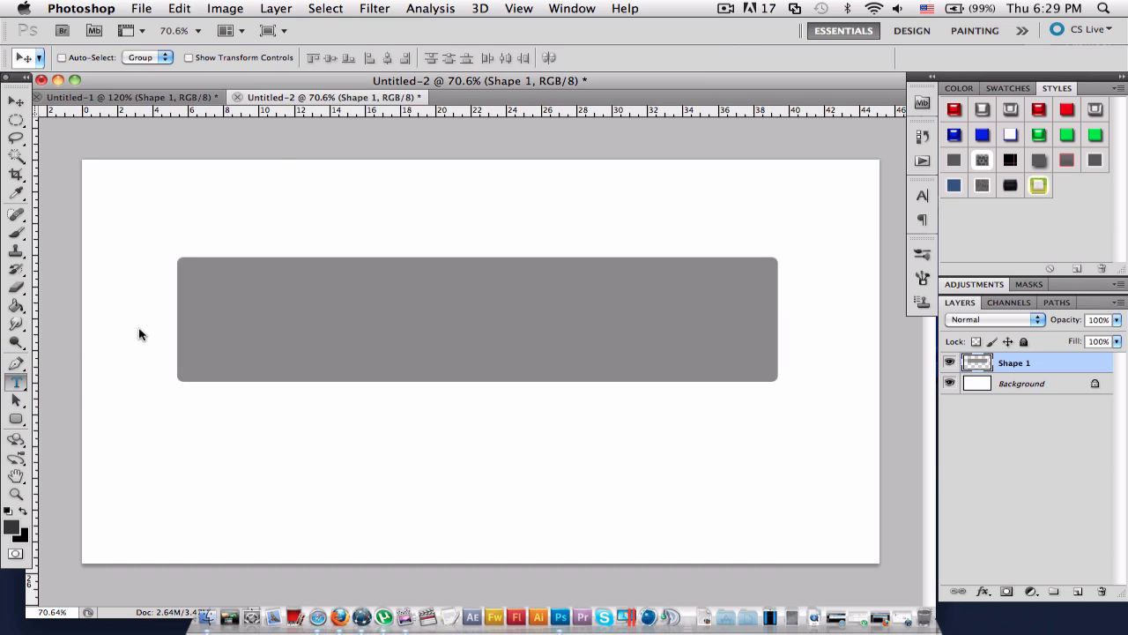
click(16, 381)
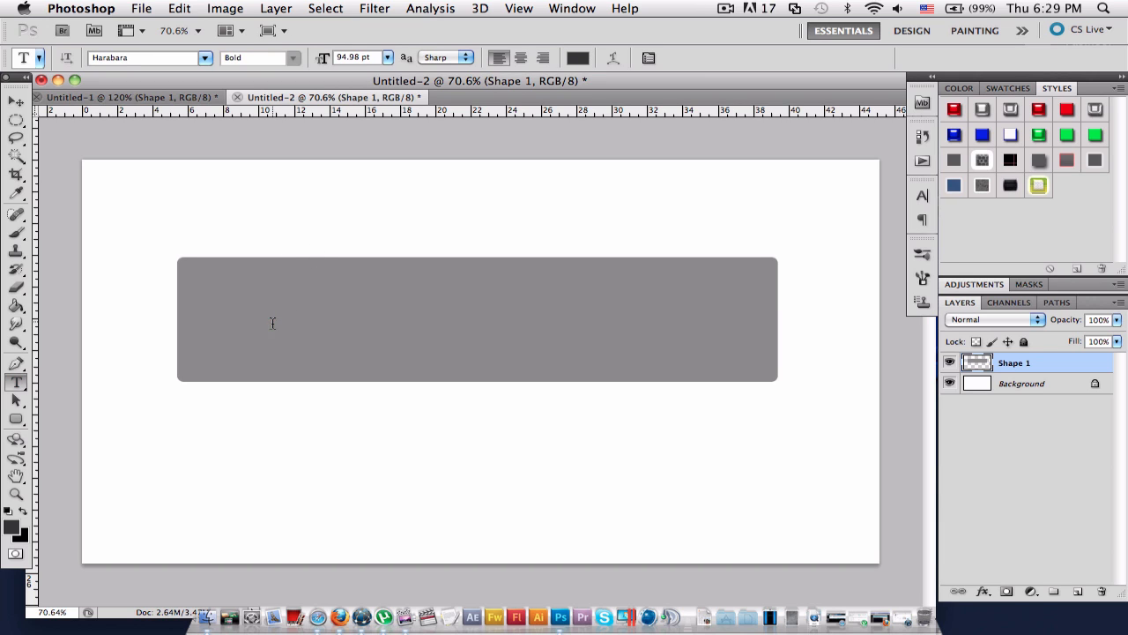
click(271, 321)
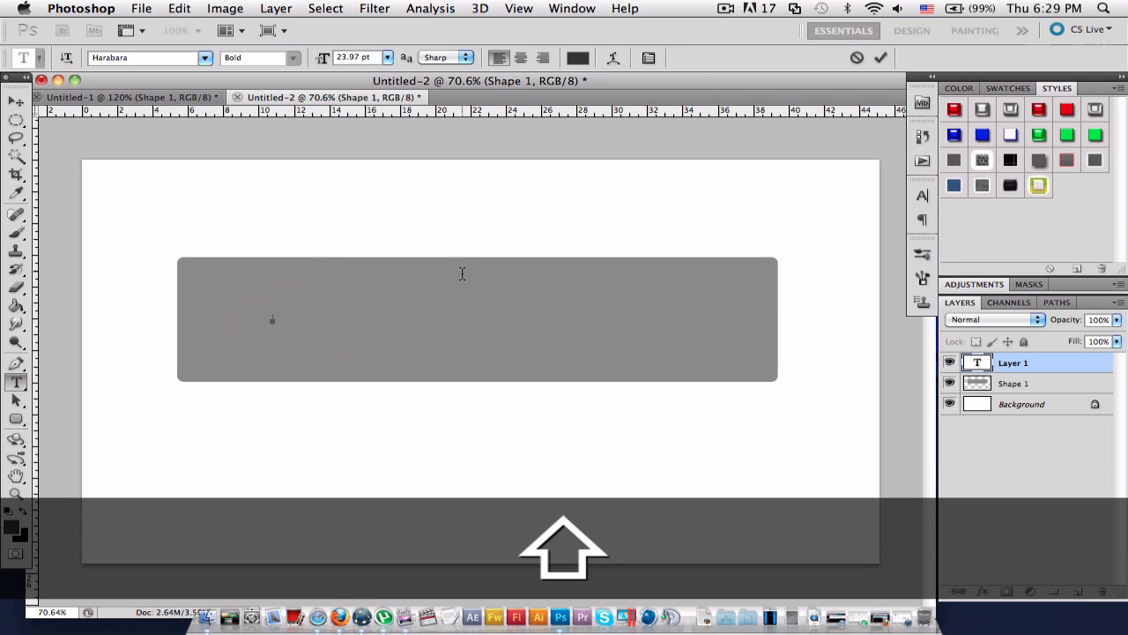
text(Graphi)
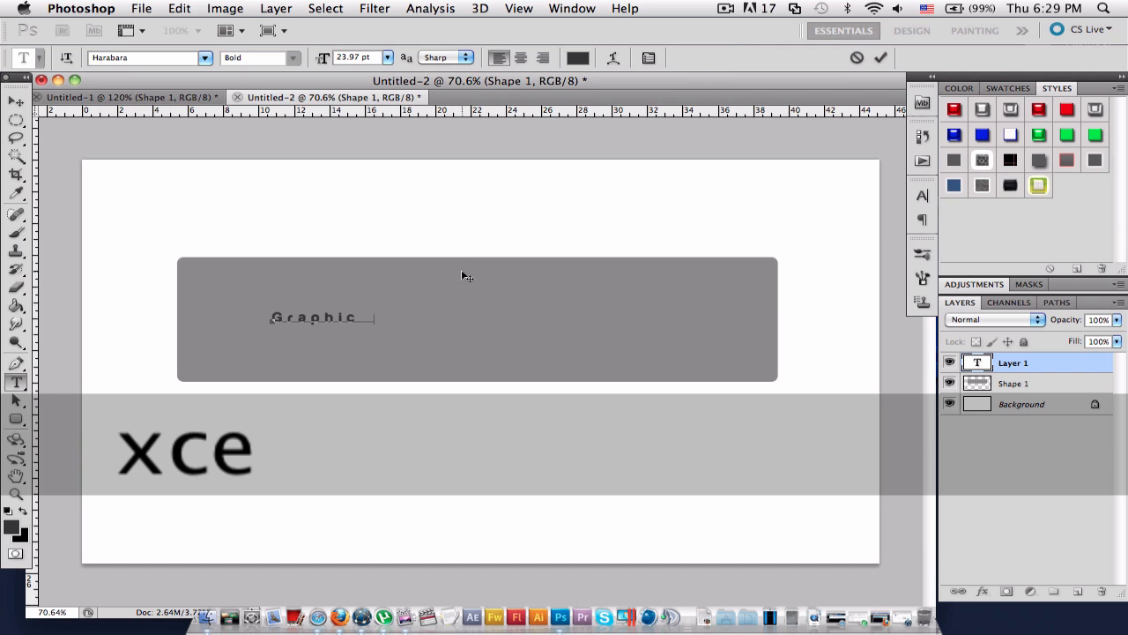
text(central)
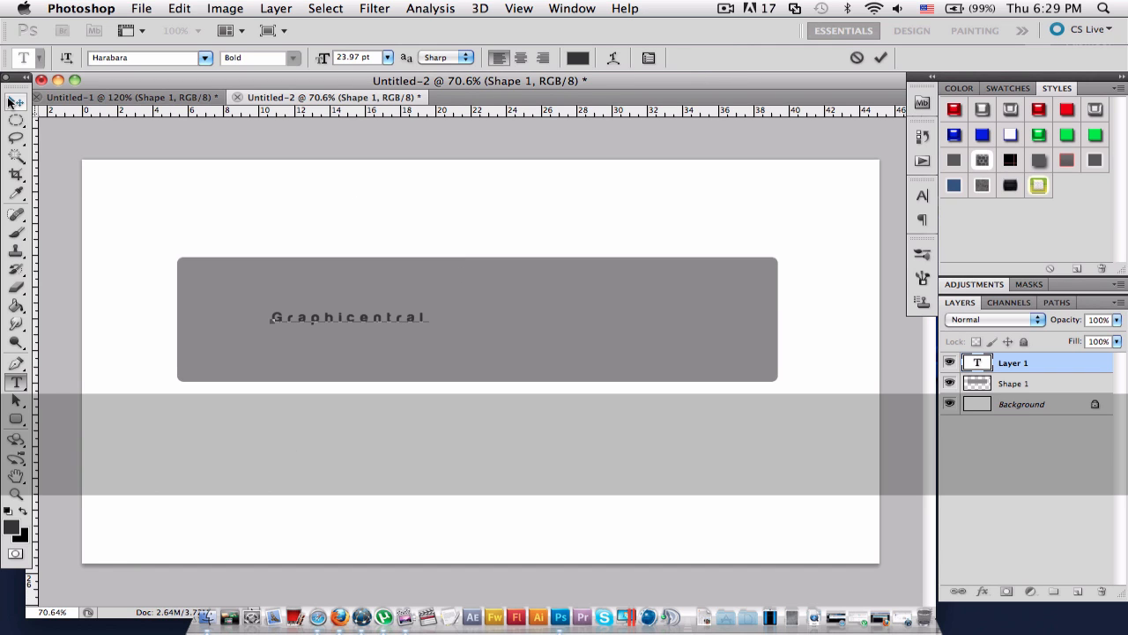
key(cmd+t)
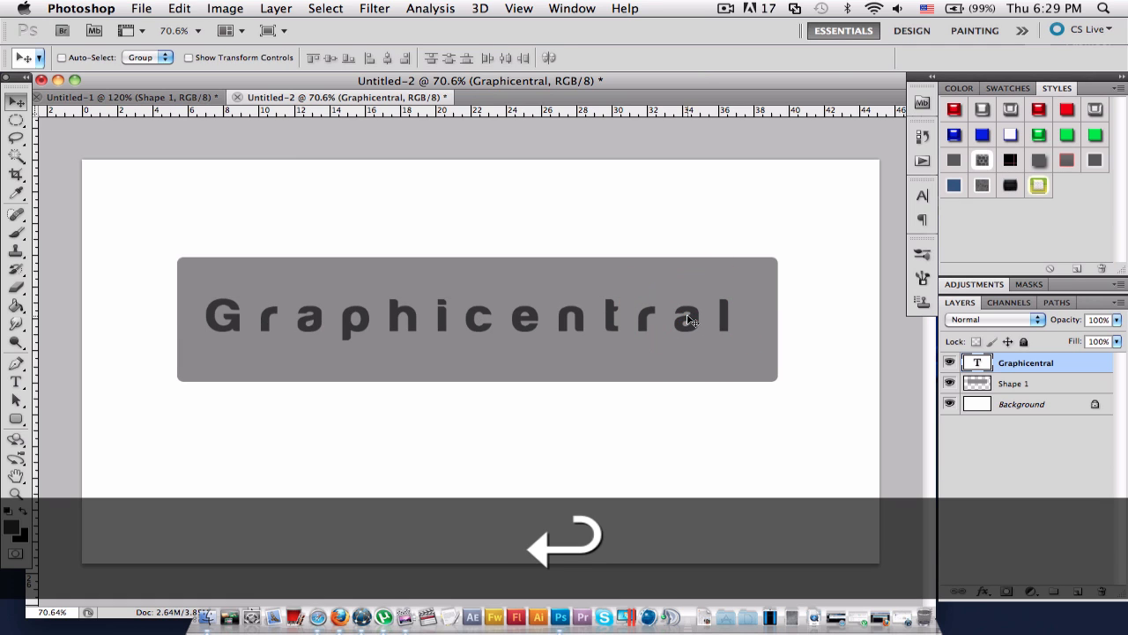
mouse_move(560, 306)
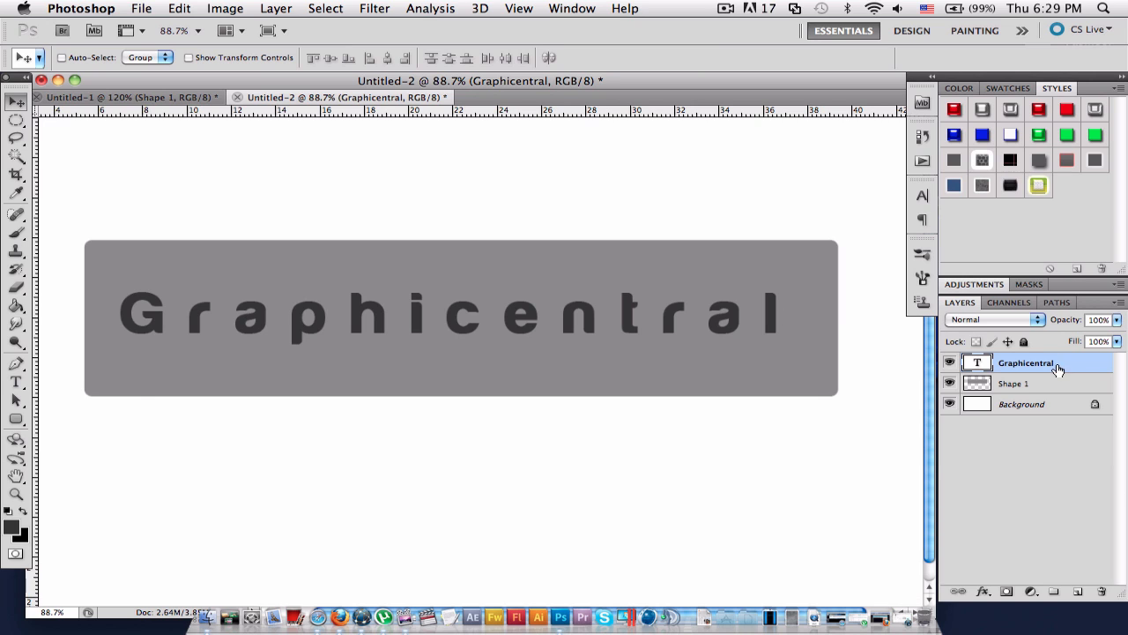
- Apply a Chisel Hard Bevel and Emboss with increased depth to the bar layer
double_click(1026, 363)
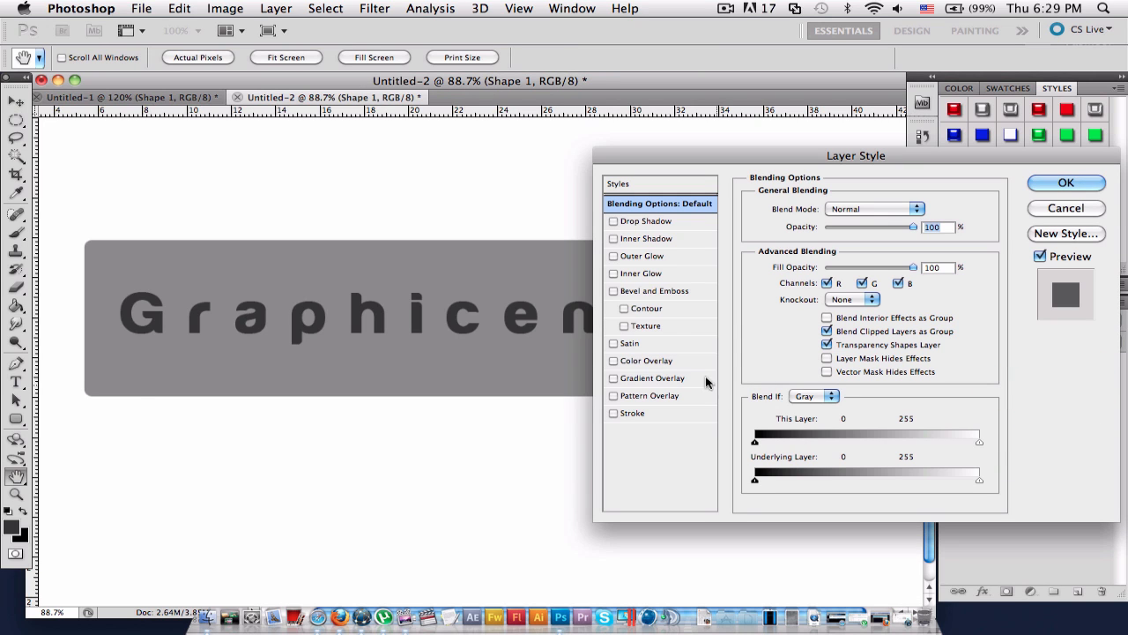
click(613, 289)
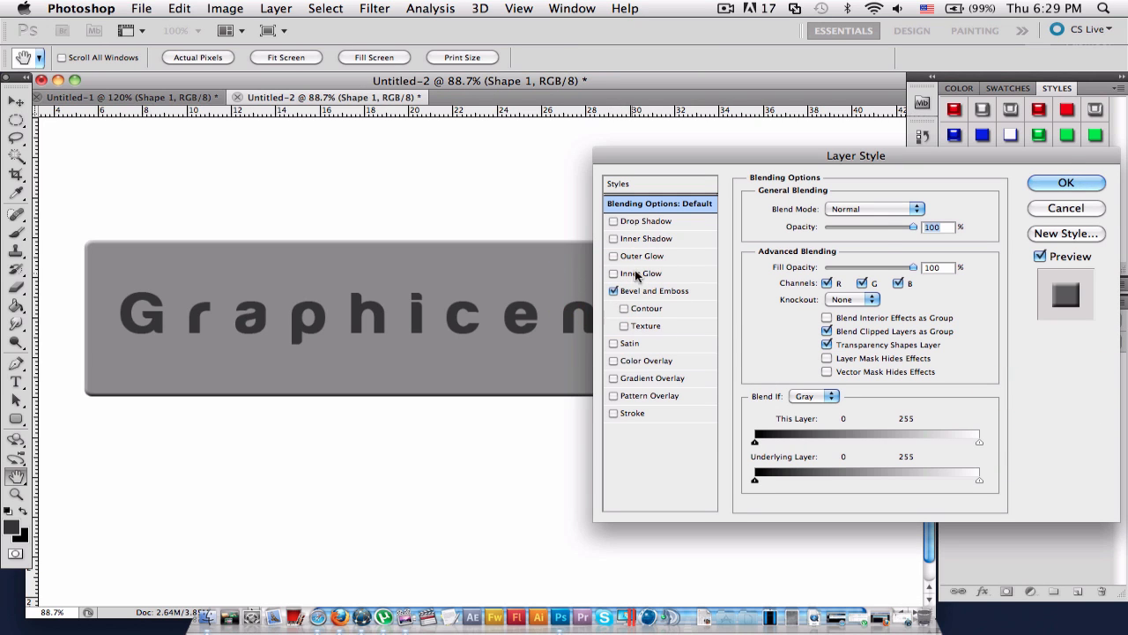
click(654, 289)
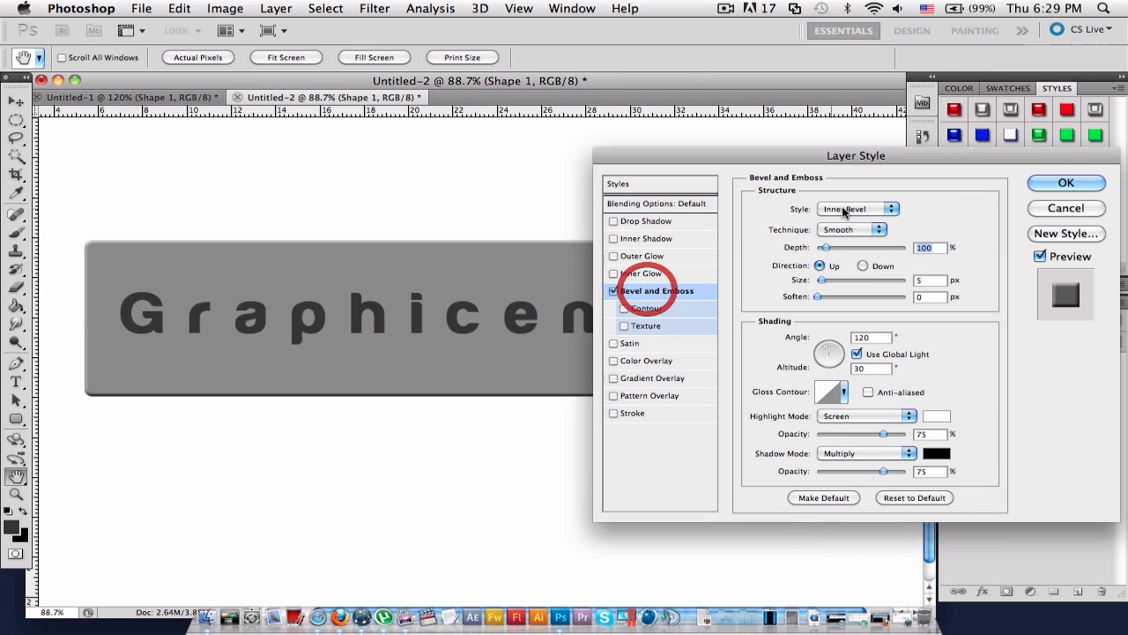
click(850, 229)
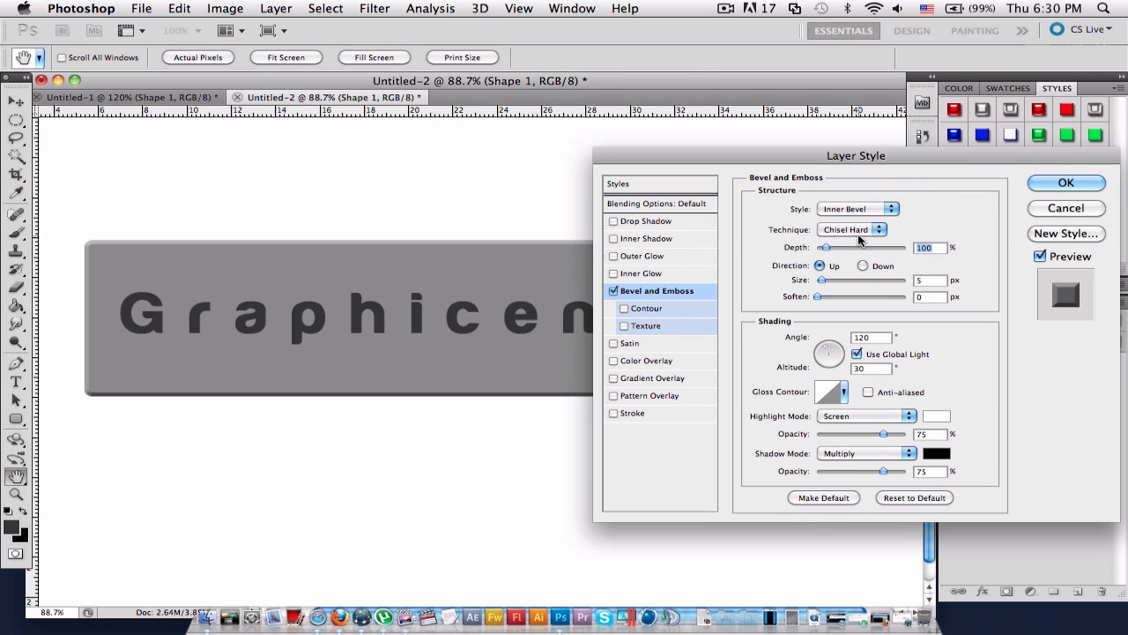
drag(821, 247, 832, 247)
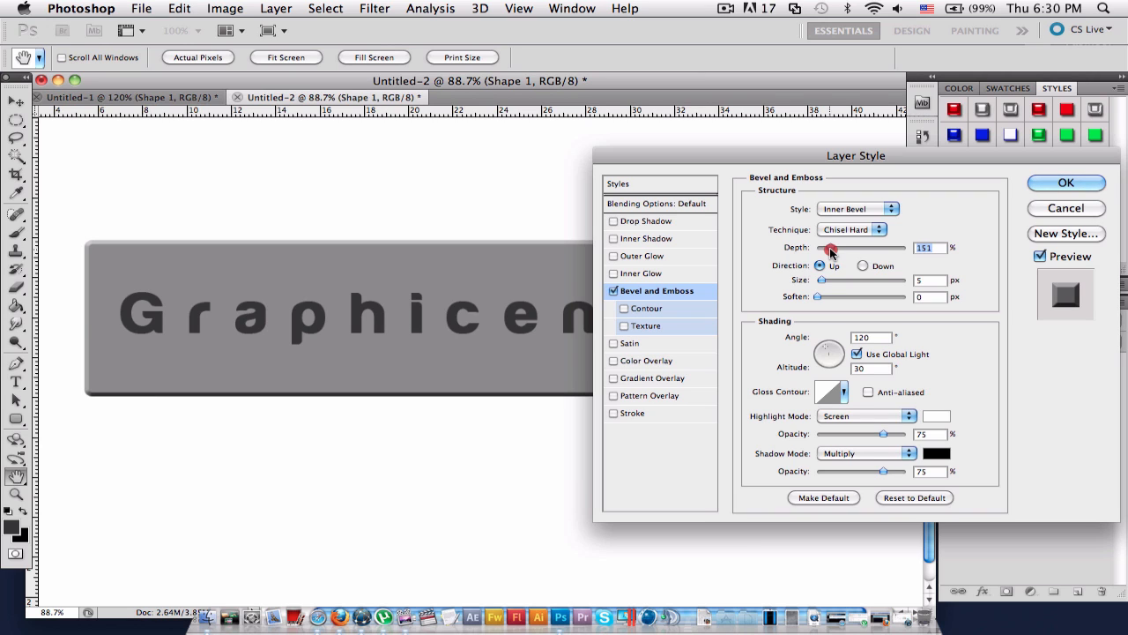
mouse_move(902, 198)
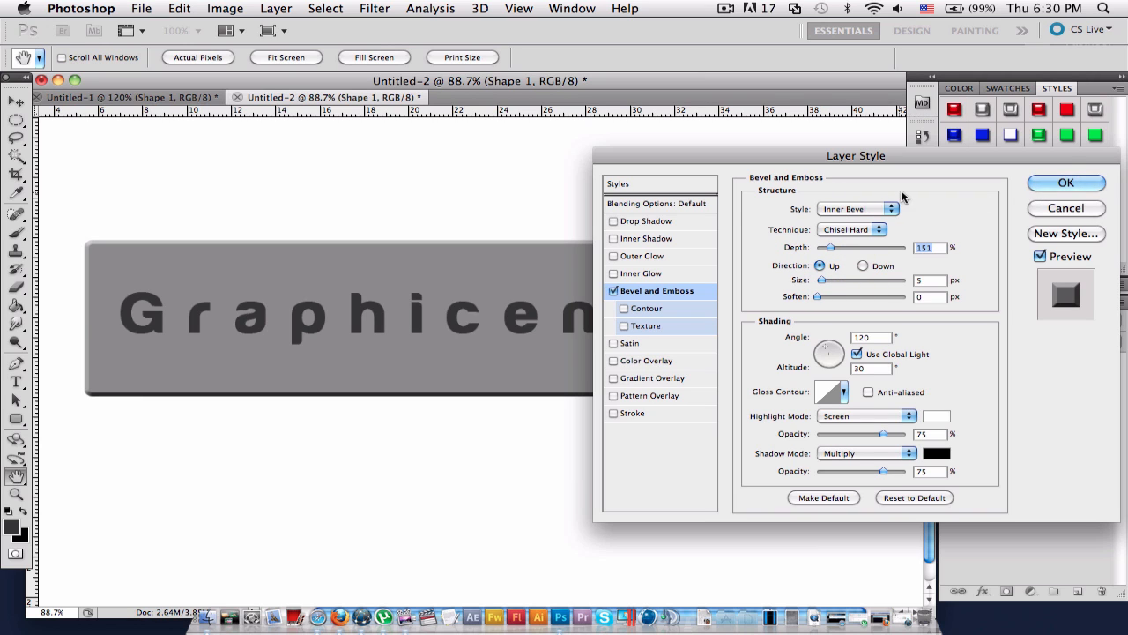
click(1065, 181)
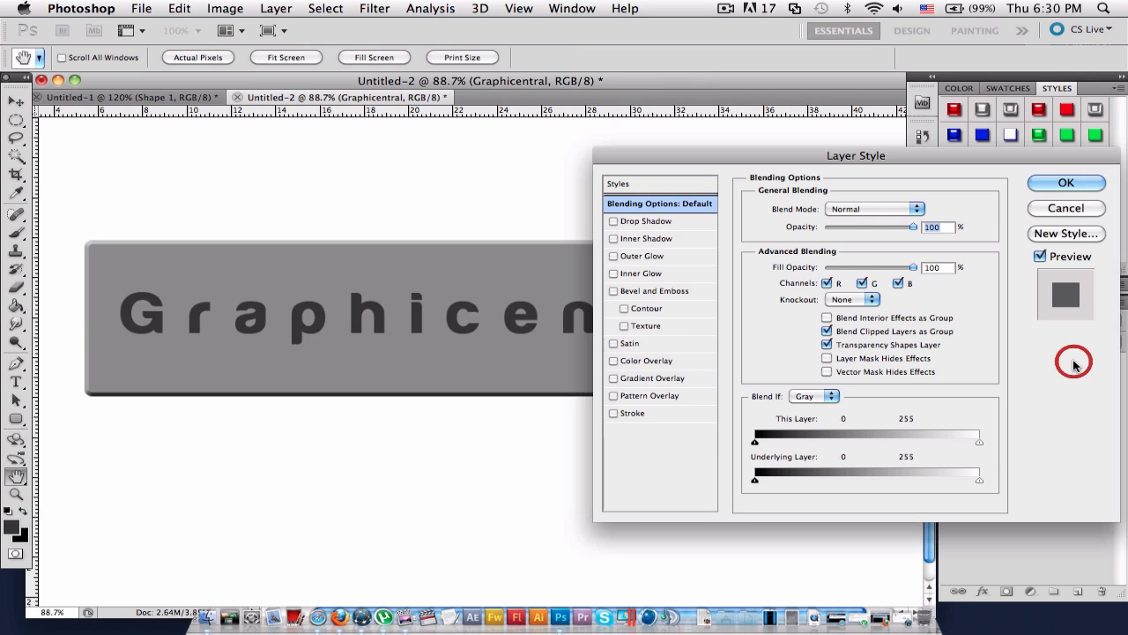
- Add an Inner Shadow to the text with reduced distance and lowered opacity for a carved look
drag(855, 155, 881, 151)
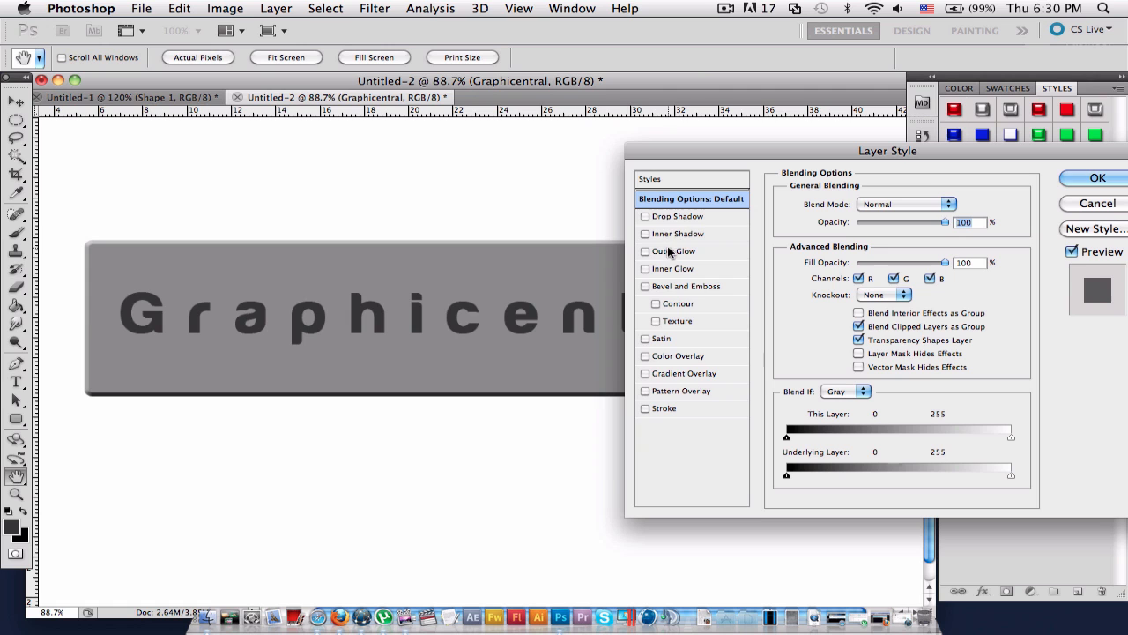
click(677, 233)
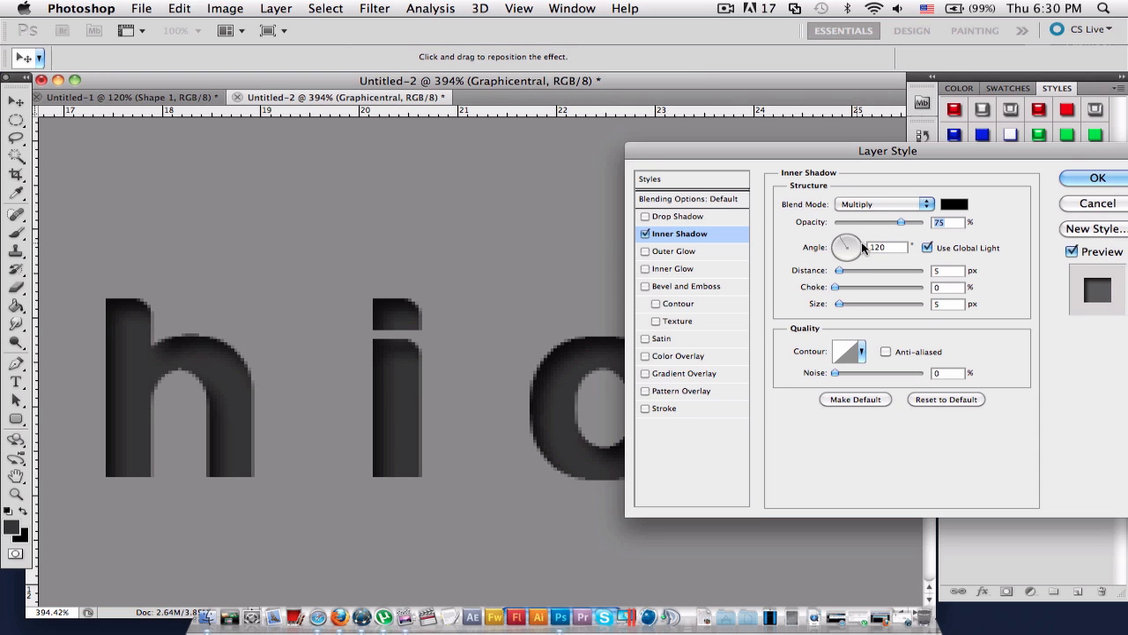
drag(850, 243, 846, 250)
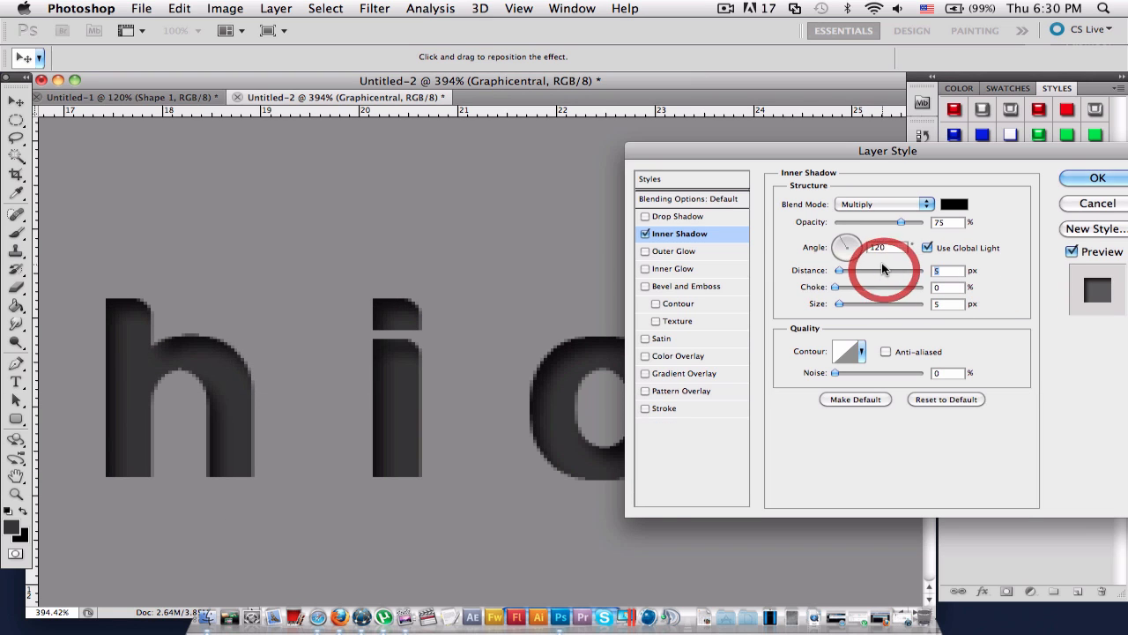
drag(917, 222, 881, 223)
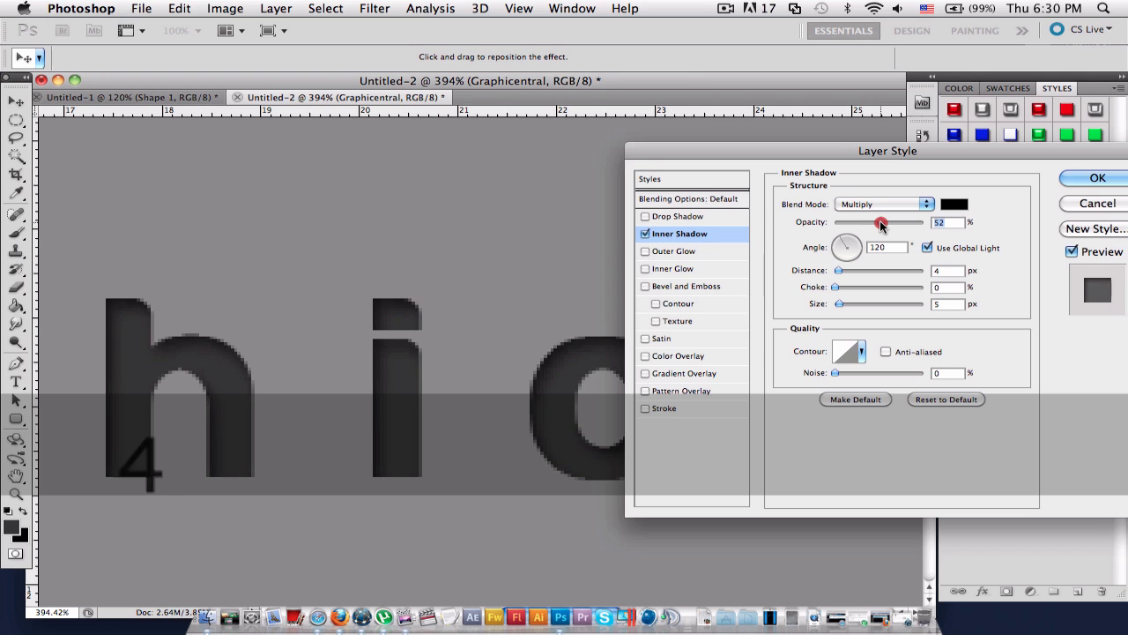
drag(881, 222, 874, 222)
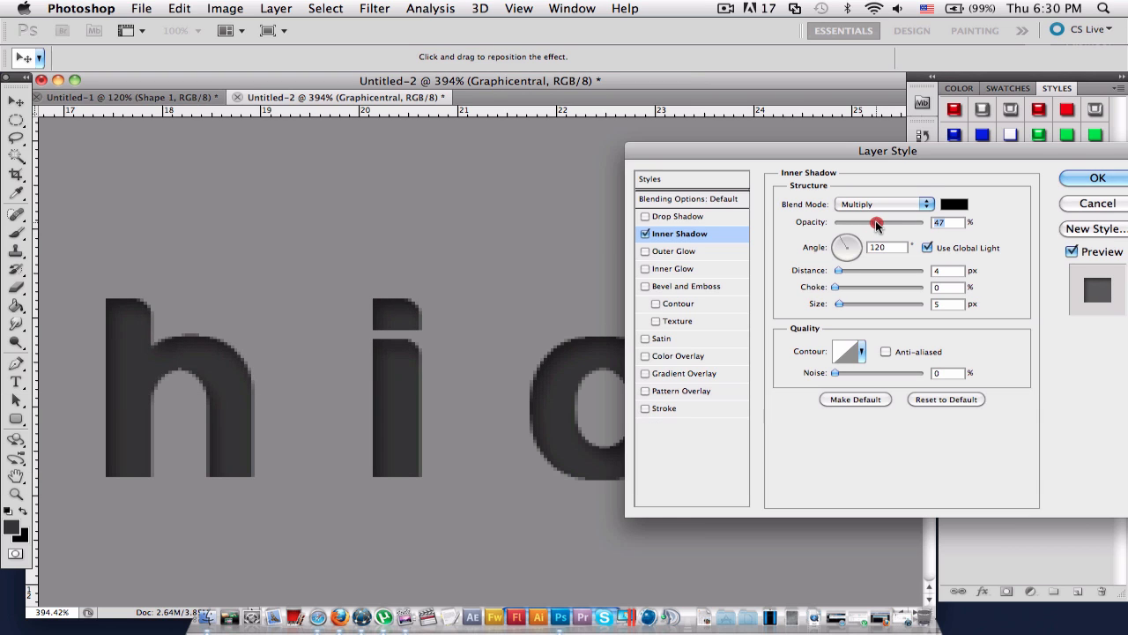
drag(878, 222, 874, 222)
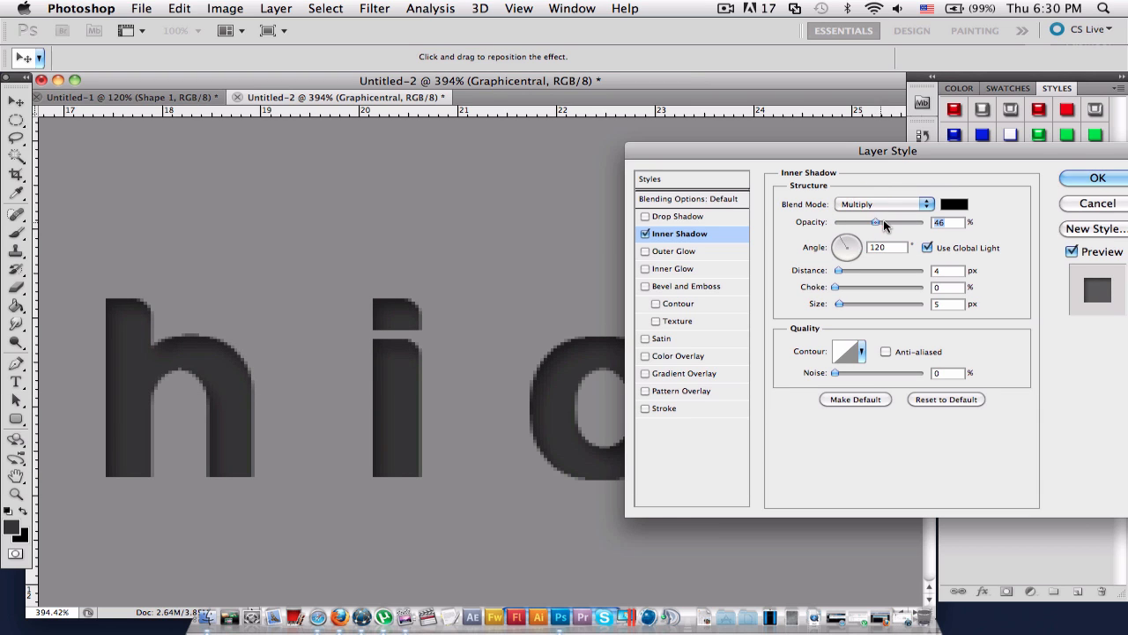
click(1096, 176)
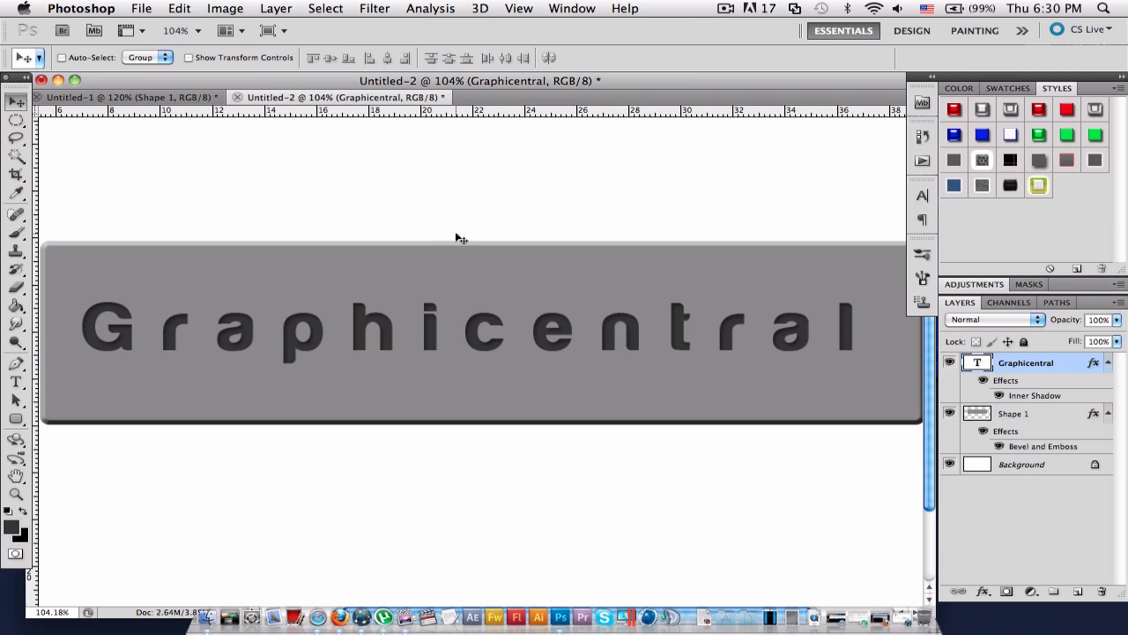
mouse_move(440, 261)
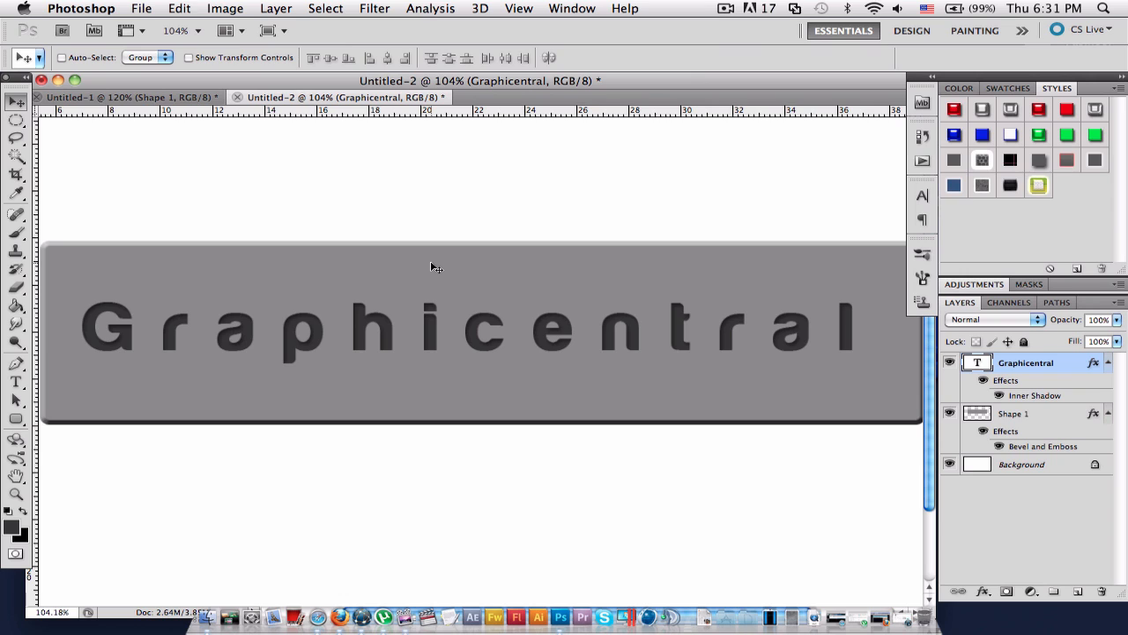
mouse_move(432, 271)
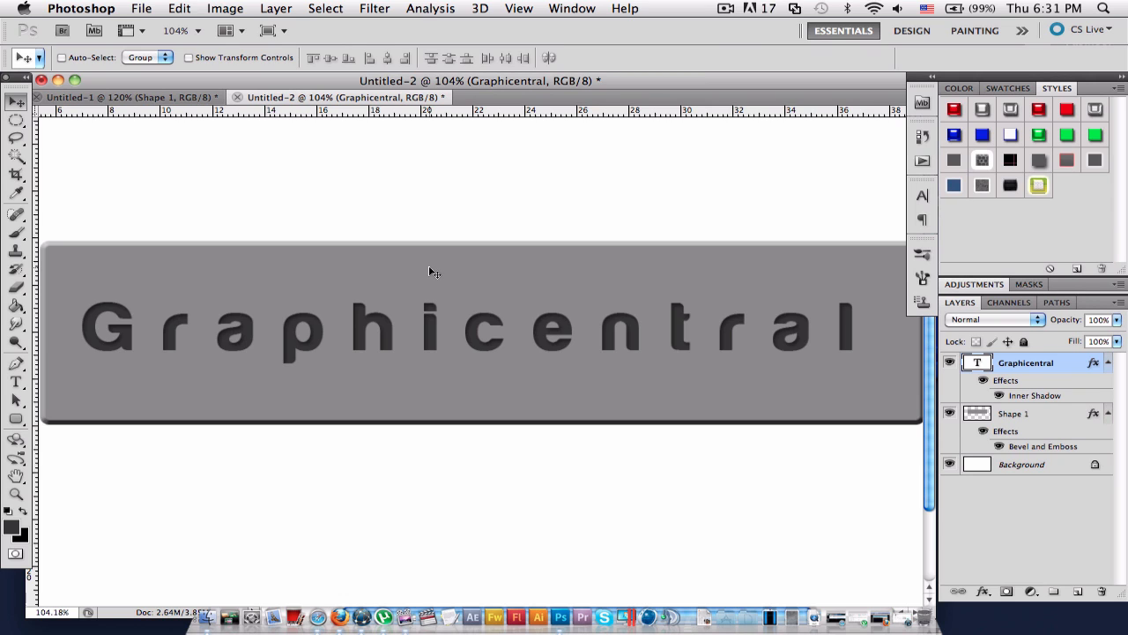